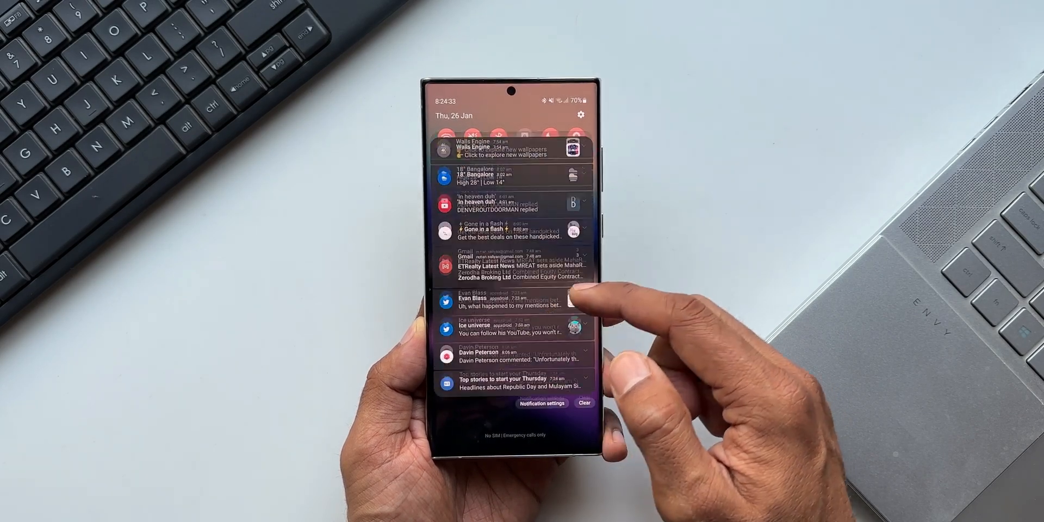
# Dismiss the notification shade to show the lock screen
pyautogui.scroll(-3)
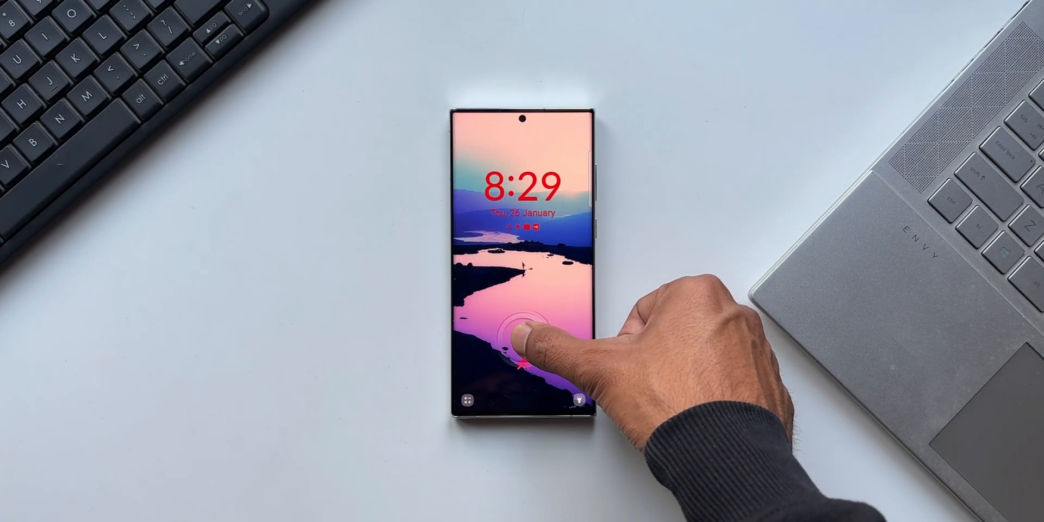
pyautogui.click(526, 339)
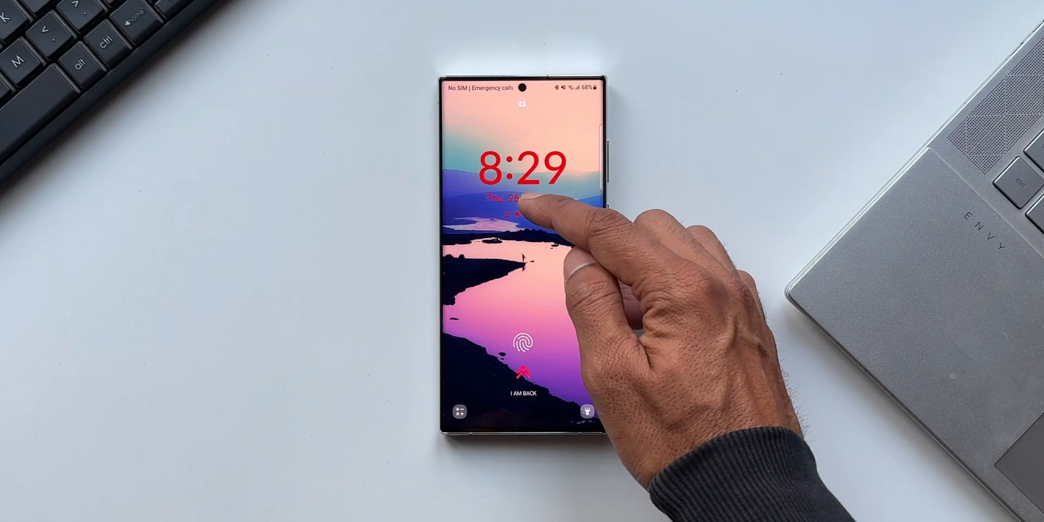
pyautogui.moveTo(523, 206); pyautogui.dragTo(523, 300)
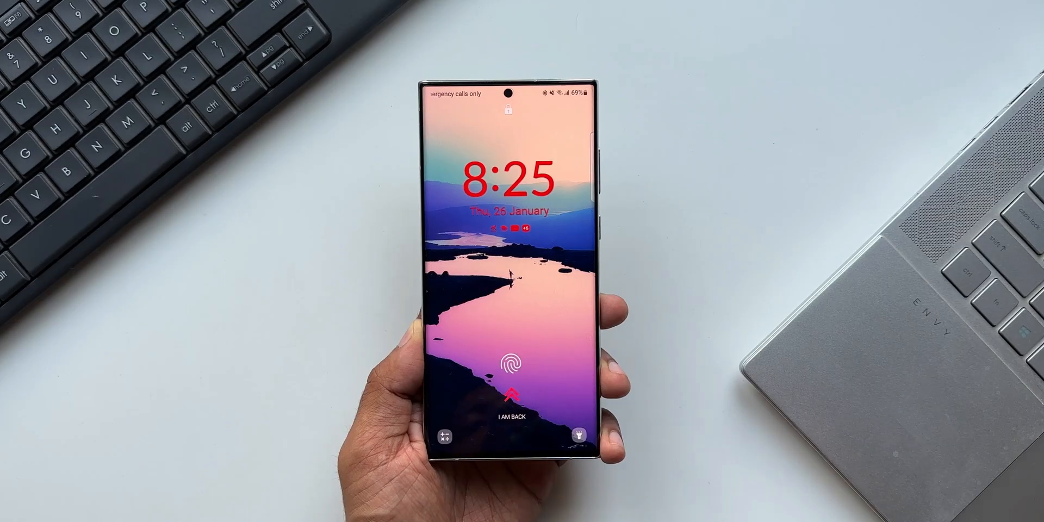
# Unlock the phone and reach the NotiStar settings page with NotiStar switched on
pyautogui.scroll(-3)
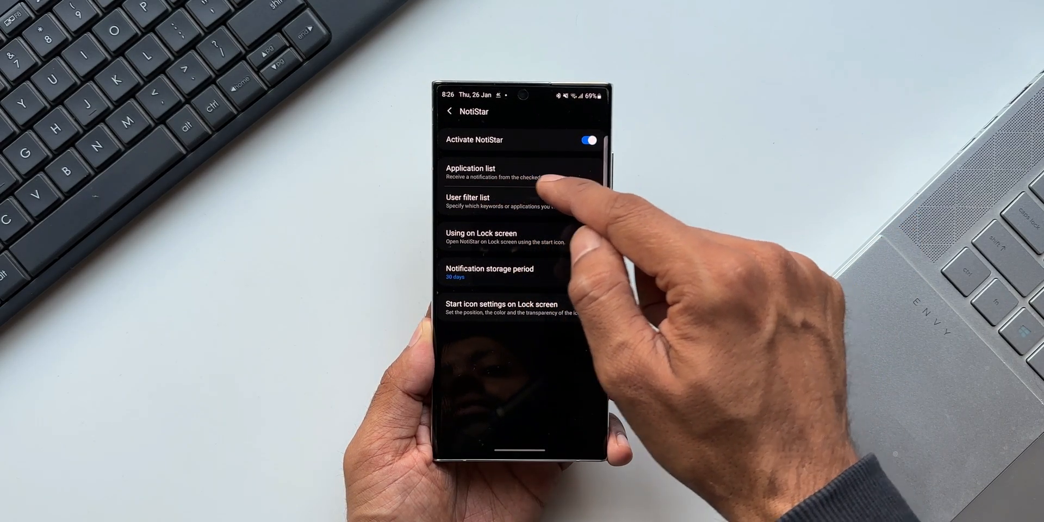
# In the Application list, switch on only Gmail and Yahoo Mail for NotiStar notifications
pyautogui.click(588, 236)
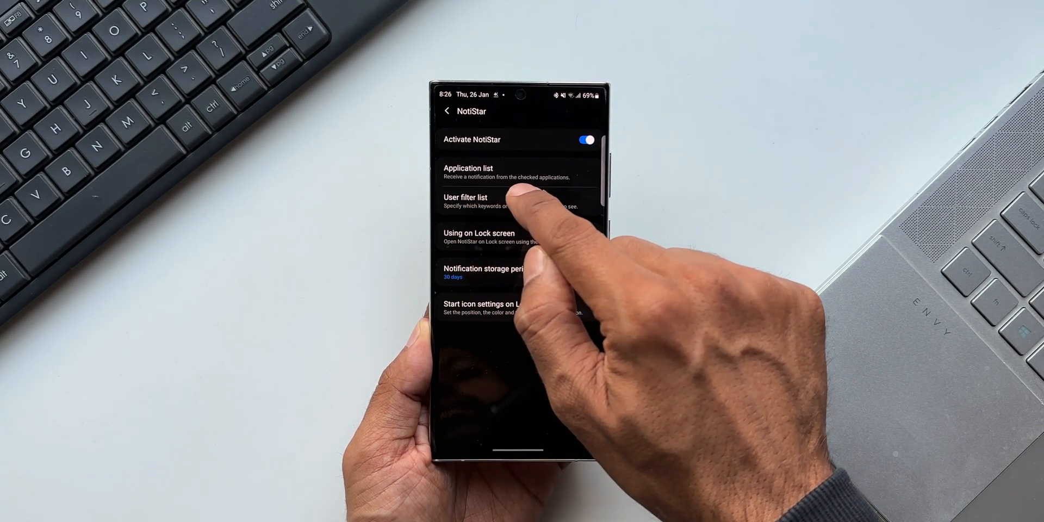
pyautogui.click(467, 172)
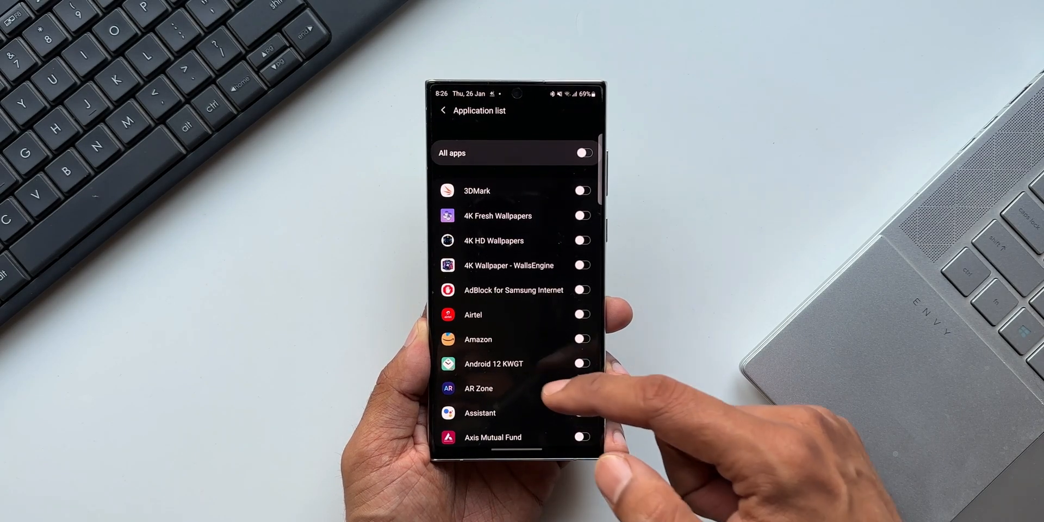
pyautogui.scroll(-3)
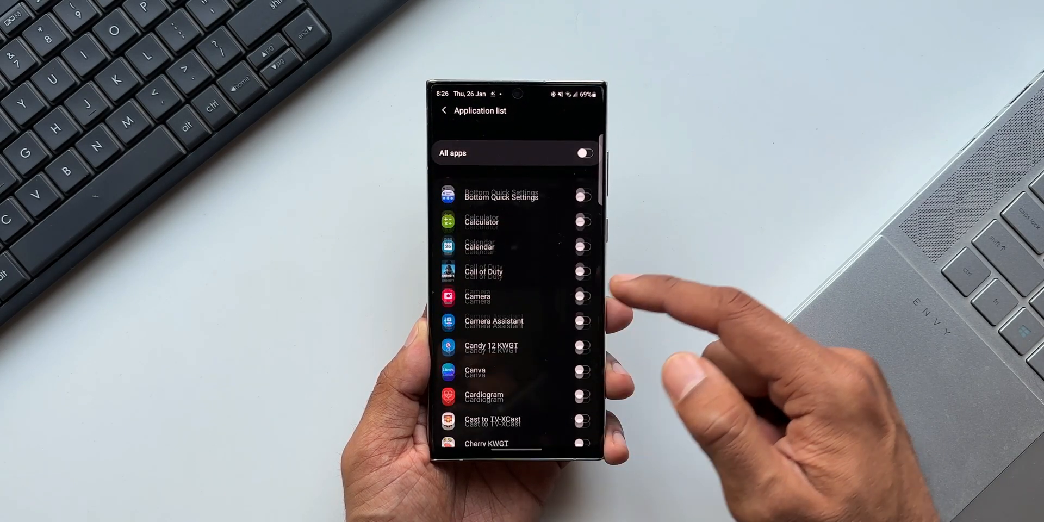
pyautogui.scroll(-3)
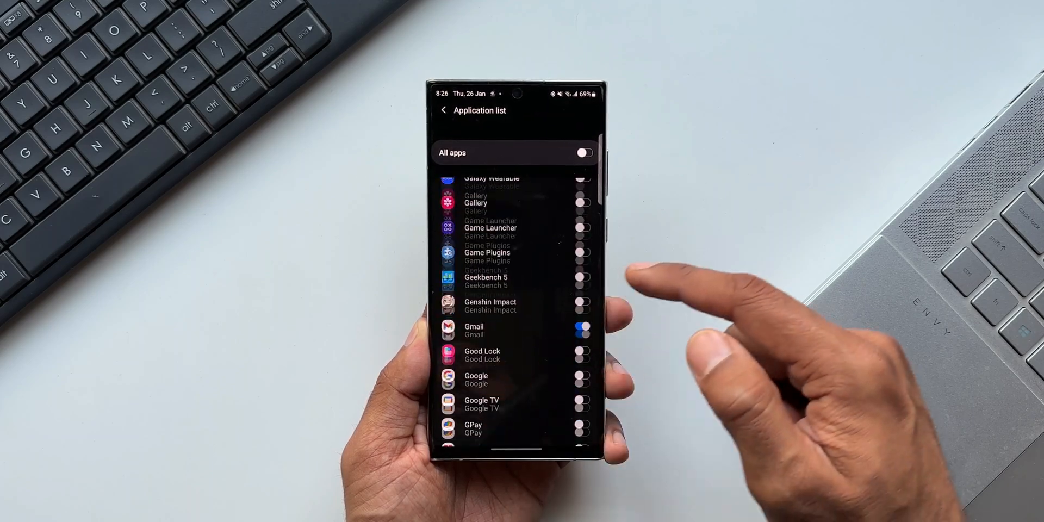
pyautogui.scroll(-3)
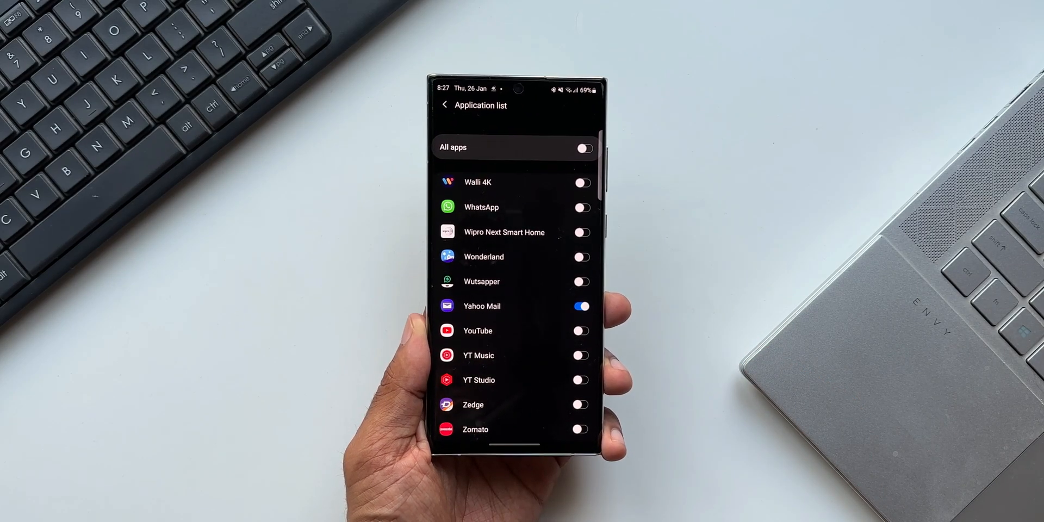
# Leave the User filter list empty and enable Using on Lock screen
pyautogui.click(445, 105)
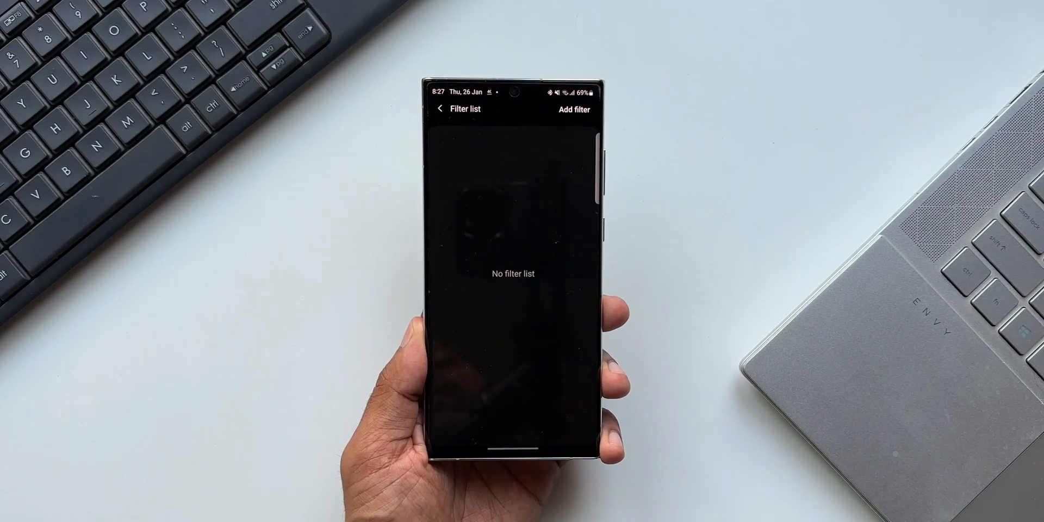
pyautogui.click(573, 109)
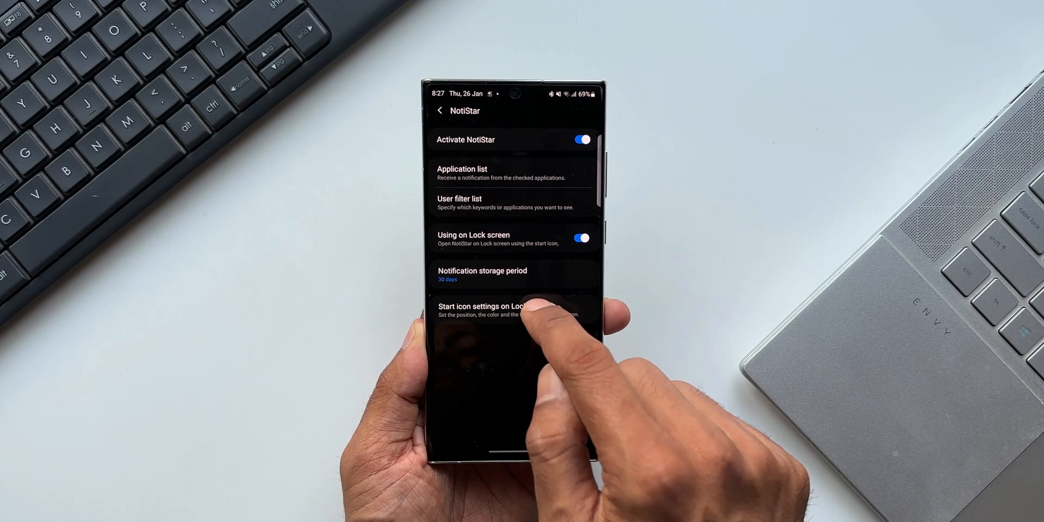
# Set the lock-screen start icon transparency to Low and show its colour choices
pyautogui.click(480, 310)
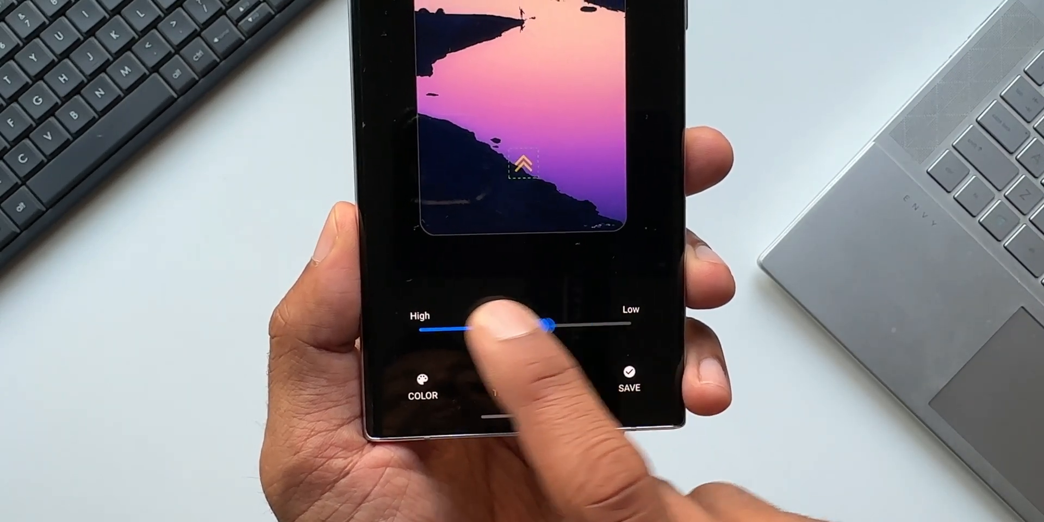
pyautogui.moveTo(546, 325); pyautogui.dragTo(622, 329)
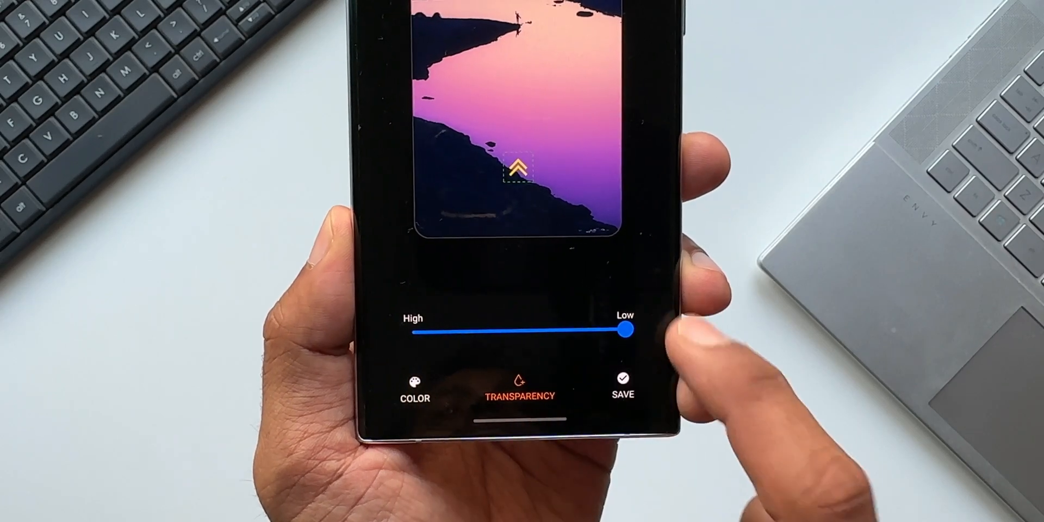
pyautogui.click(414, 386)
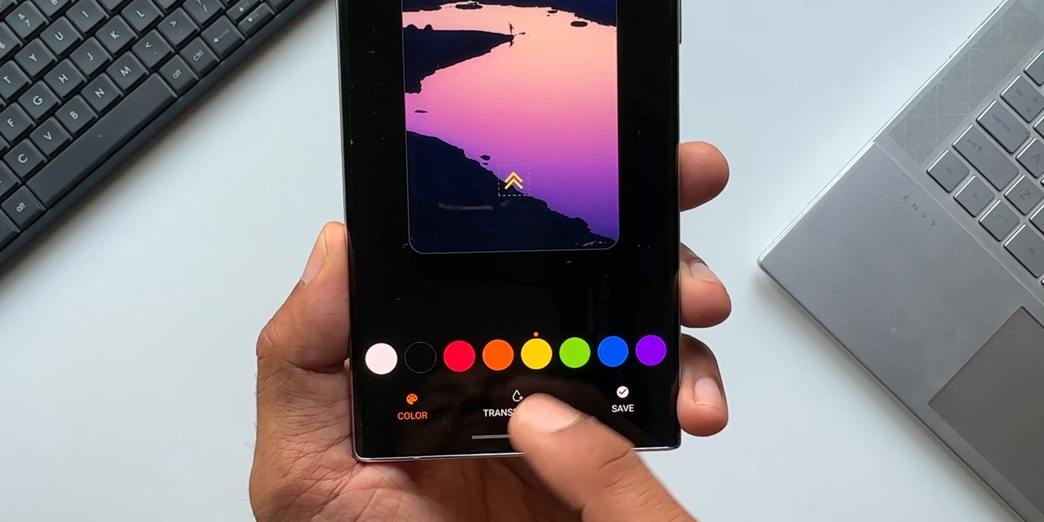